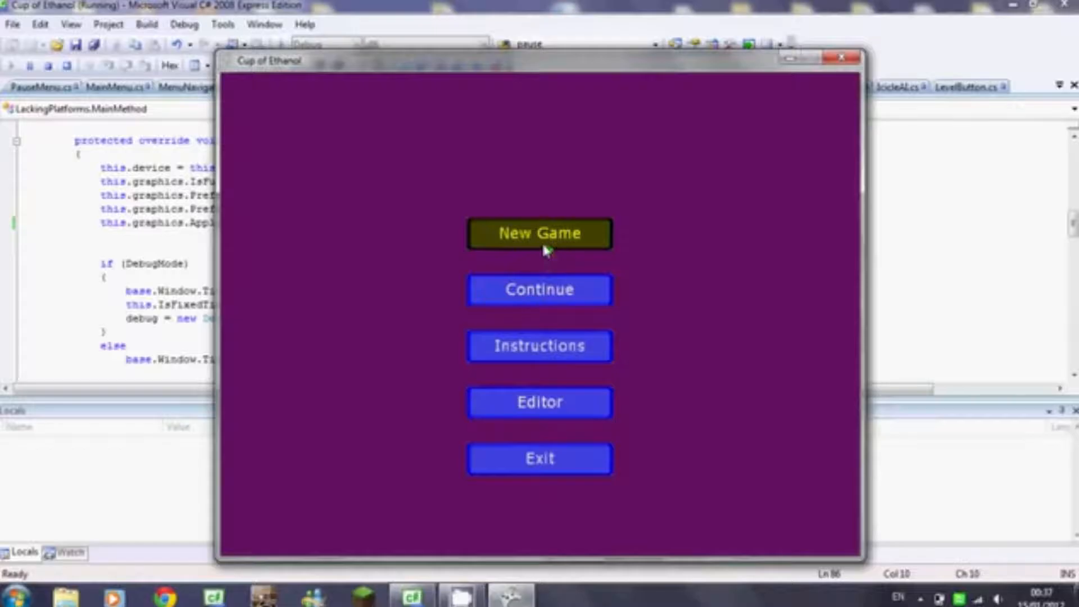
- Start a New Game and launch level 1 from the level select screen
{"action": "left_click", "coordinate": [539, 233]}
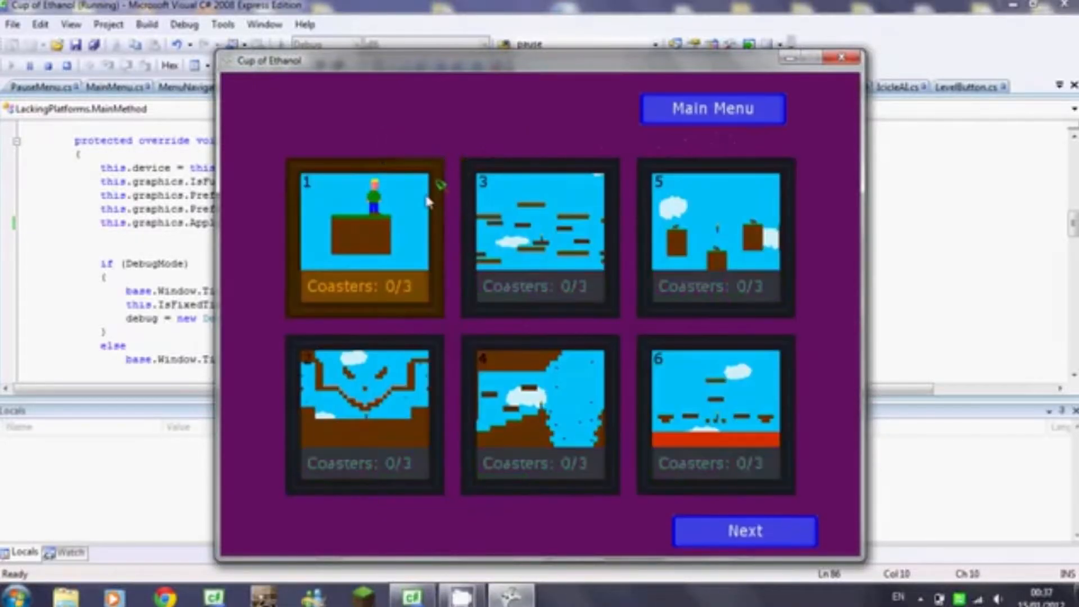
{"action": "left_click", "coordinate": [364, 240]}
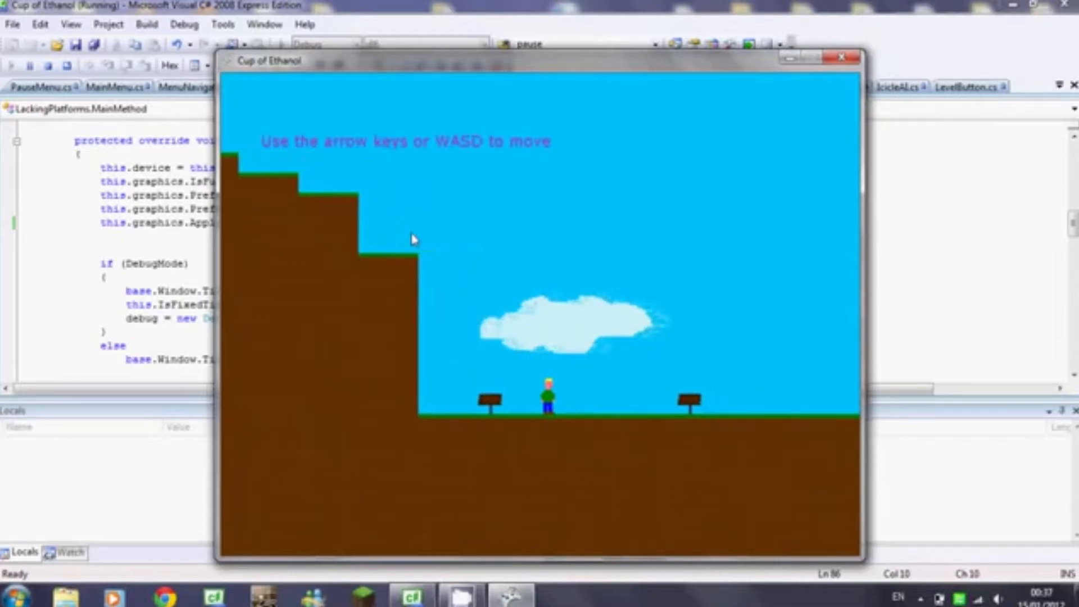
{"action": "key", "text": "right"}
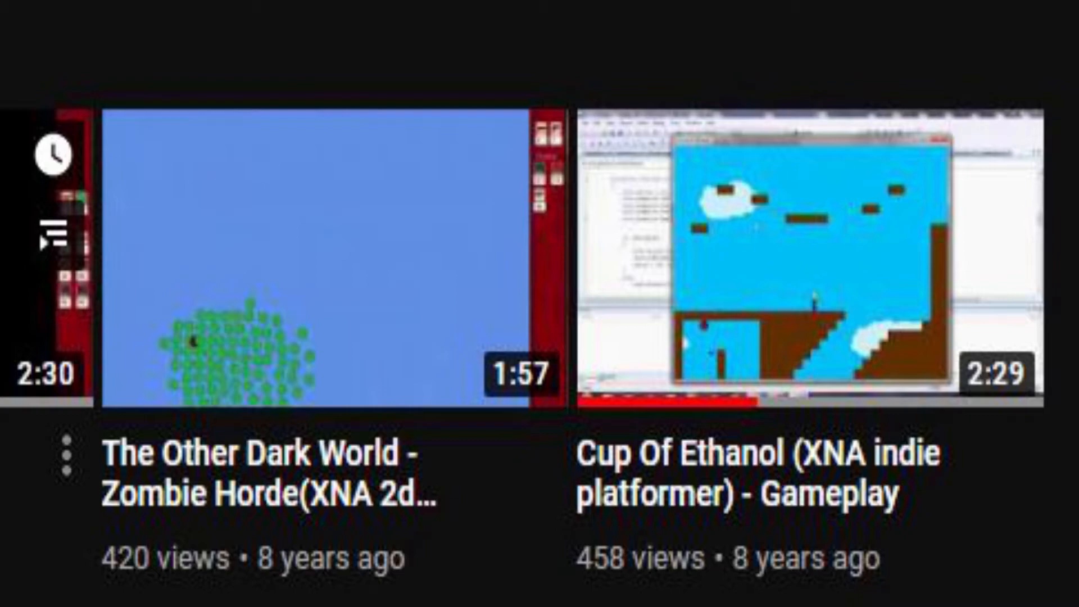
- Exit the level editor via Main Menu back to the title screen
{"action": "left_click", "coordinate": [812, 255]}
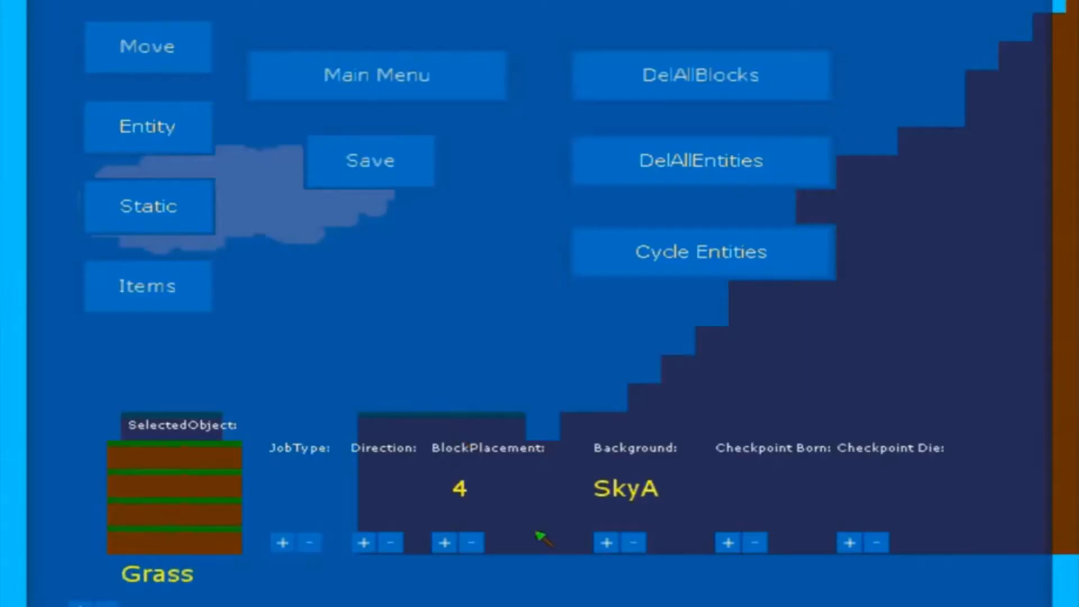
{"action": "left_click", "coordinate": [472, 543]}
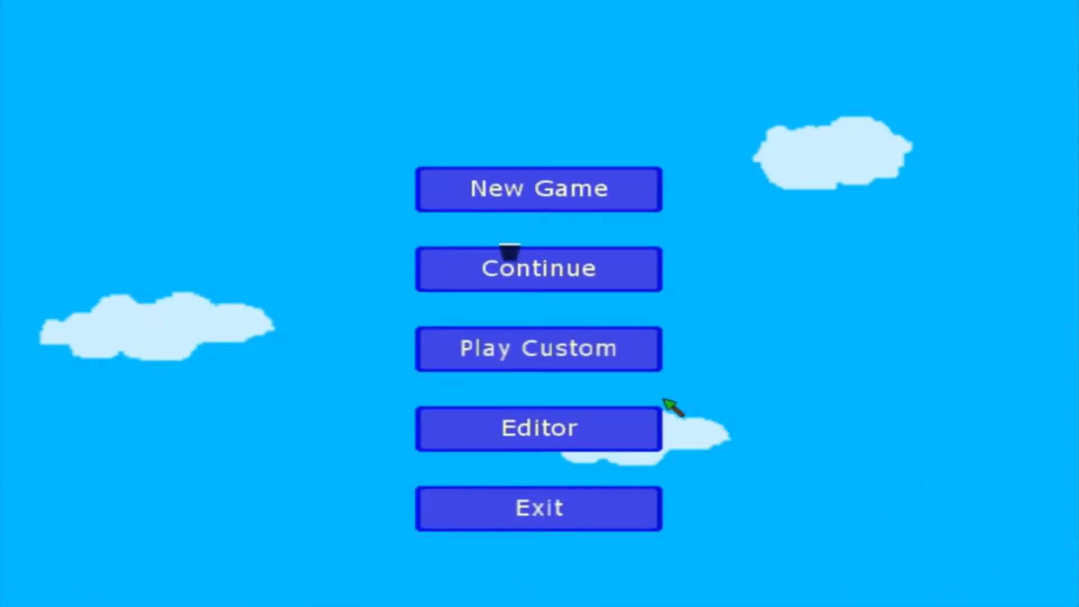
{"action": "left_click", "coordinate": [539, 188]}
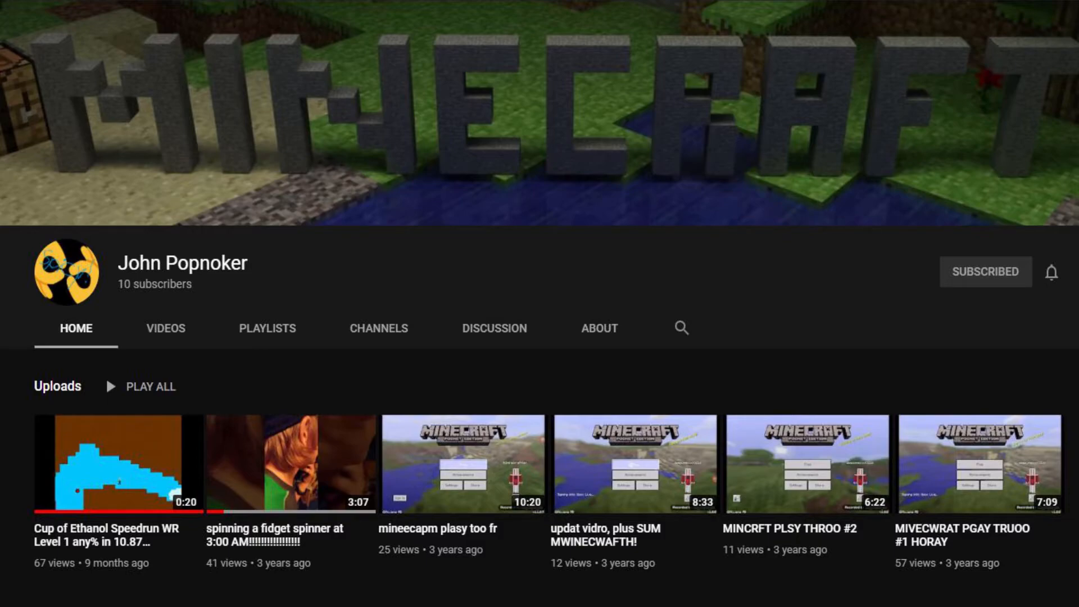
- Play the 'Cup of Ethanol Speedrun WR Level 1 any% in 10.87 seconds' video
{"action": "left_click", "coordinate": [118, 463]}
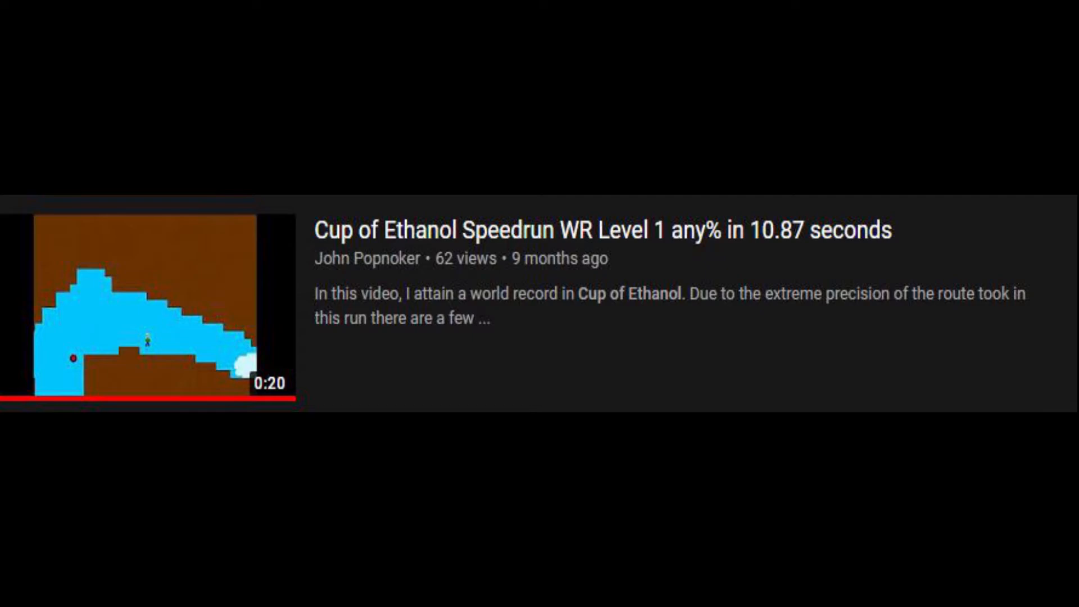
{"action": "left_click", "coordinate": [142, 310]}
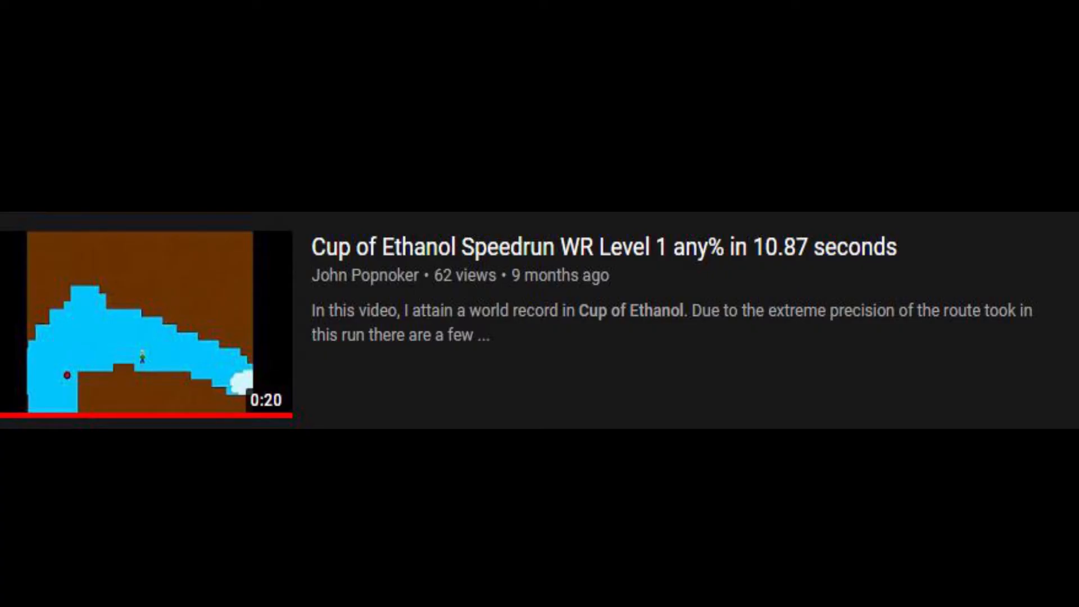
{"action": "left_click", "coordinate": [137, 330]}
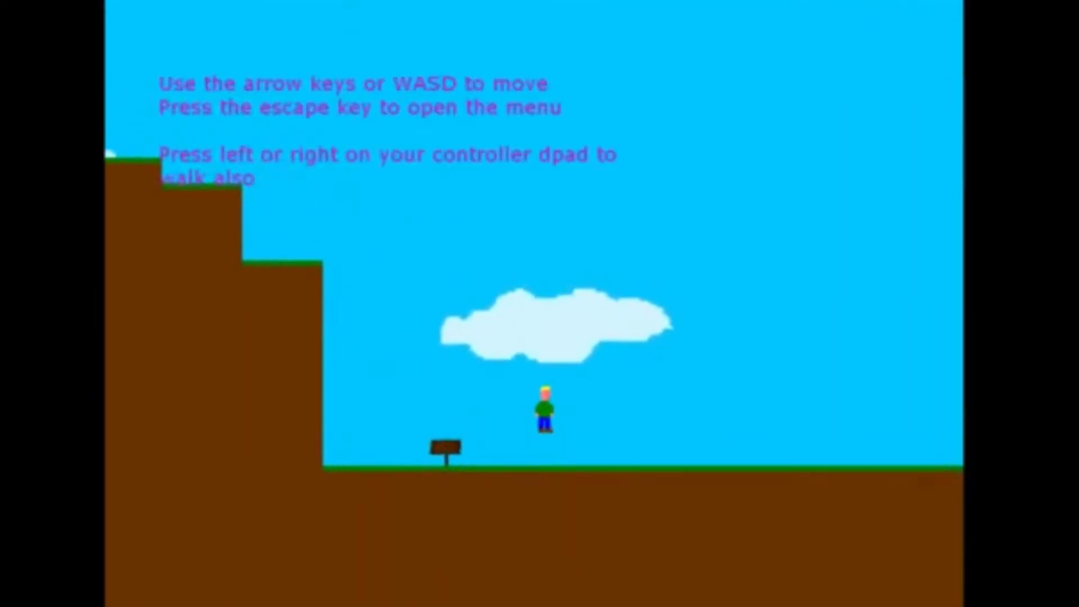